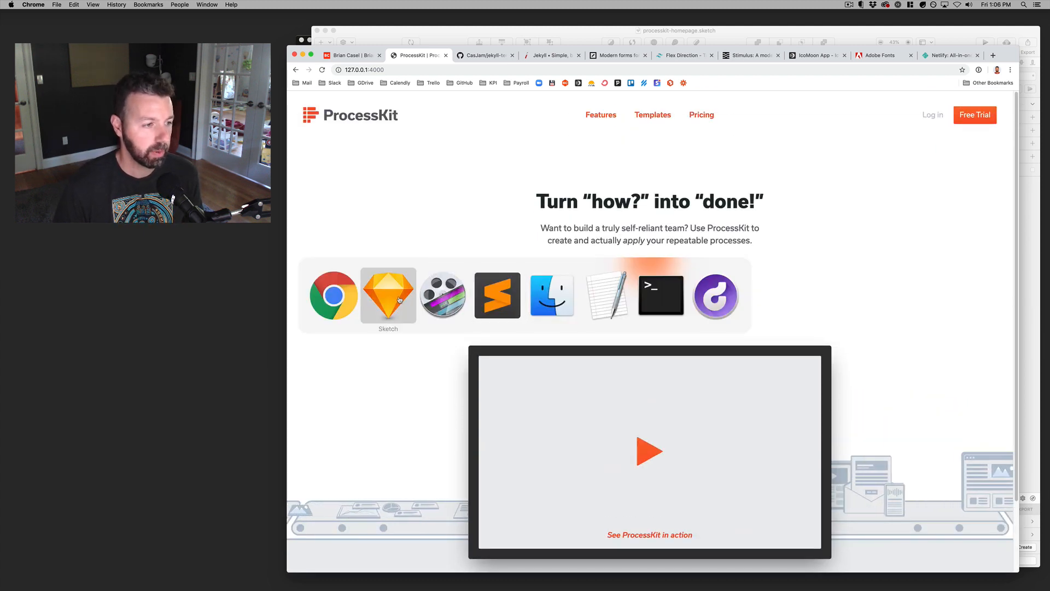
# Bring processkit-homepage.sketch forward in Sketch.
pyautogui.click(388, 295)
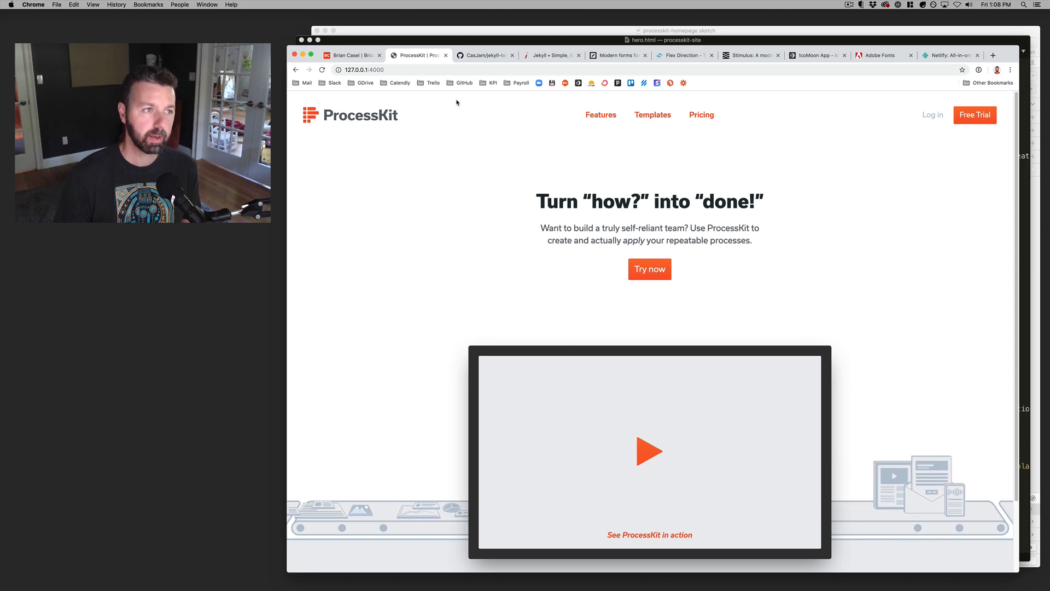
# Focus the ProcessKit homepage in Chrome before moving to hero.html.
pyautogui.click(551, 55)
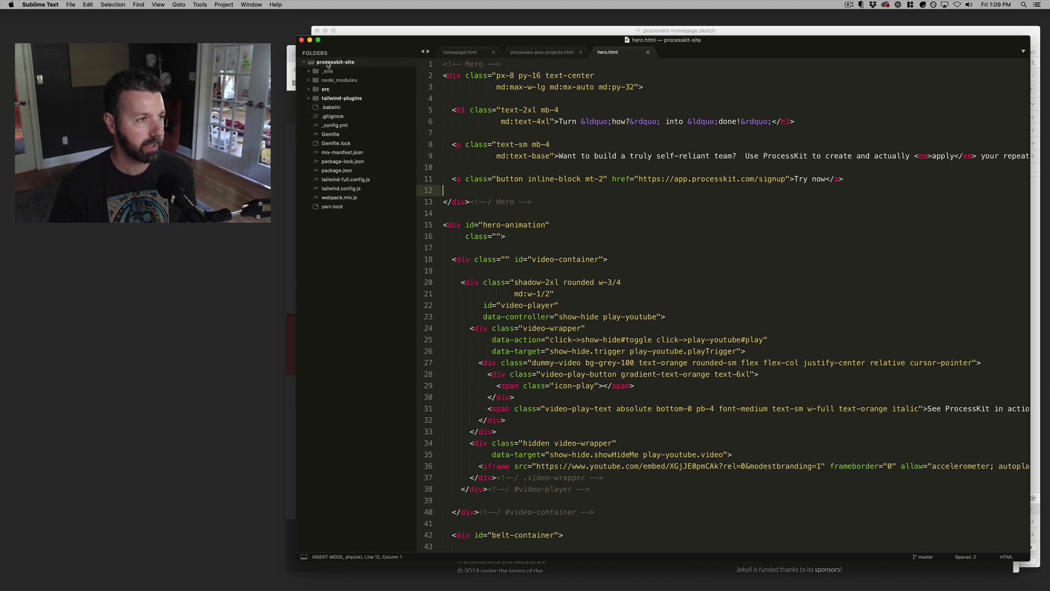
pyautogui.click(326, 89)
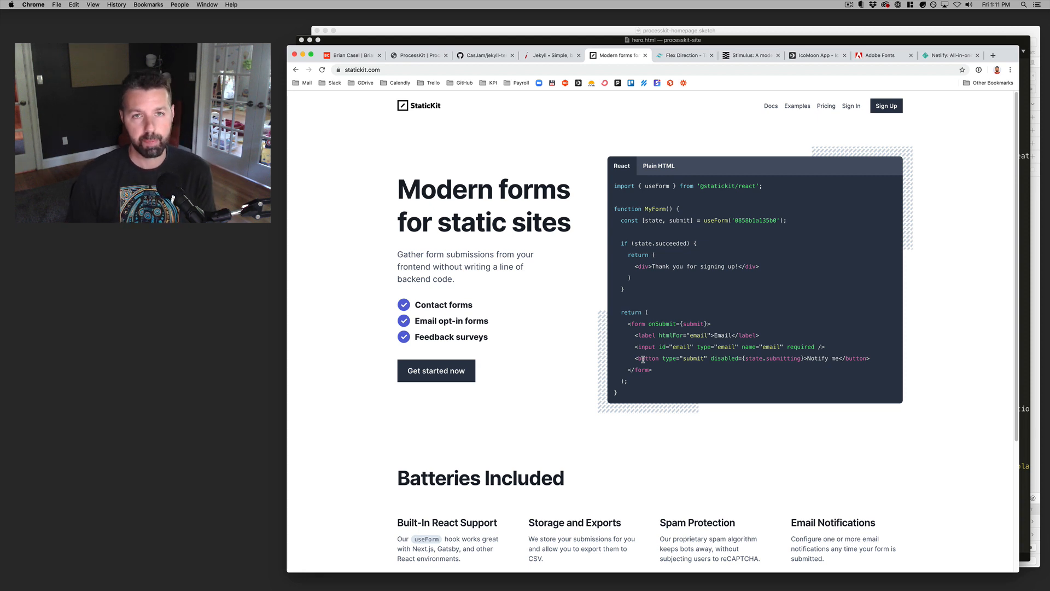
# Switch to the briancasel.com personal website tab.
pyautogui.click(356, 56)
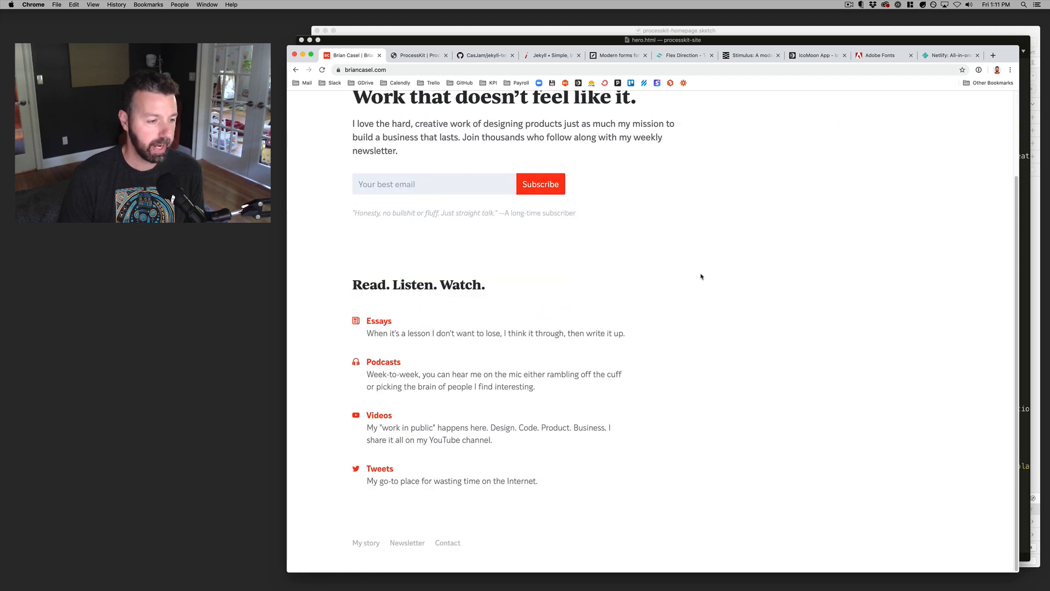
# Open the personal site's Contact page.
pyautogui.click(618, 55)
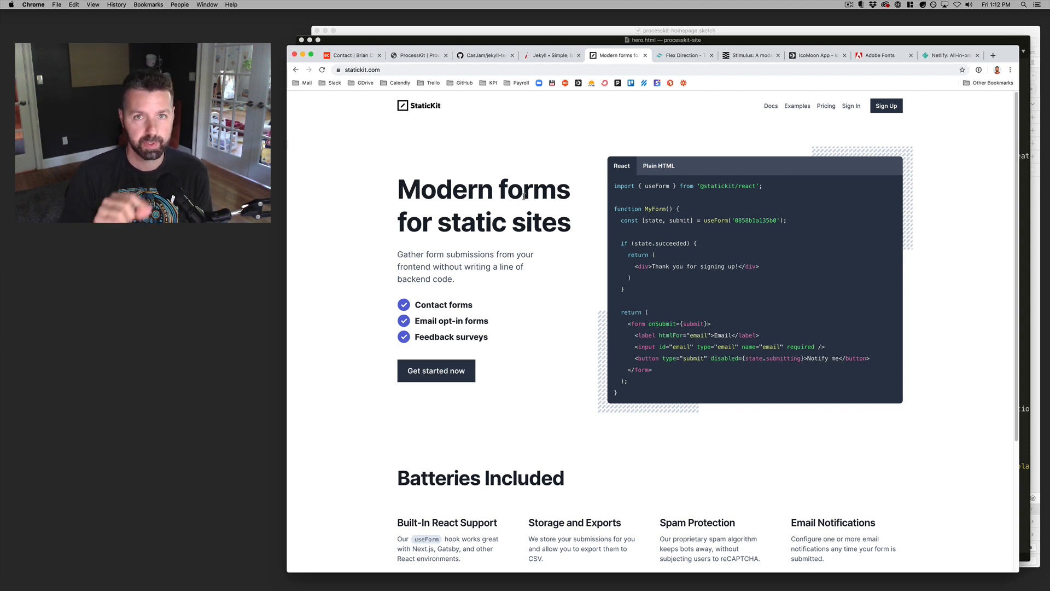
pyautogui.moveTo(397, 189); pyautogui.dragTo(522, 229)
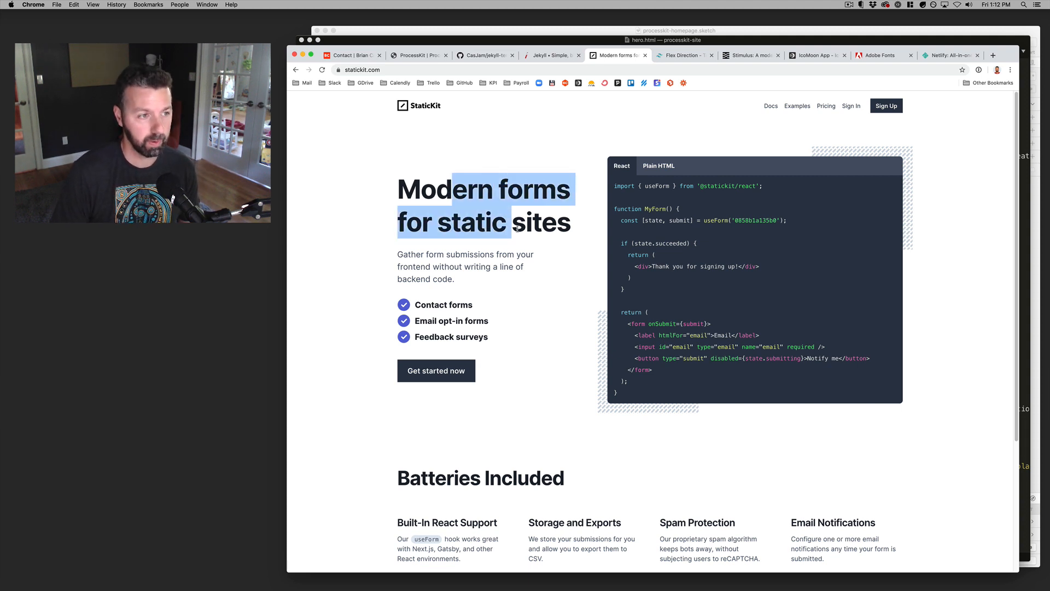
pyautogui.click(684, 55)
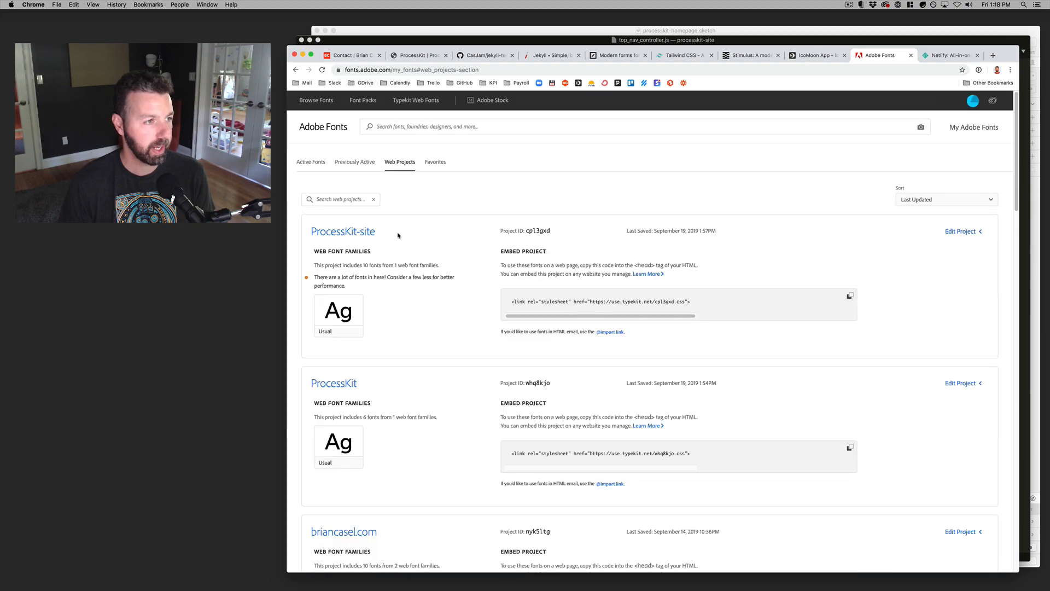
# Apply width, x-height and lining figure style filters to reach 380 font families.
pyautogui.click(960, 383)
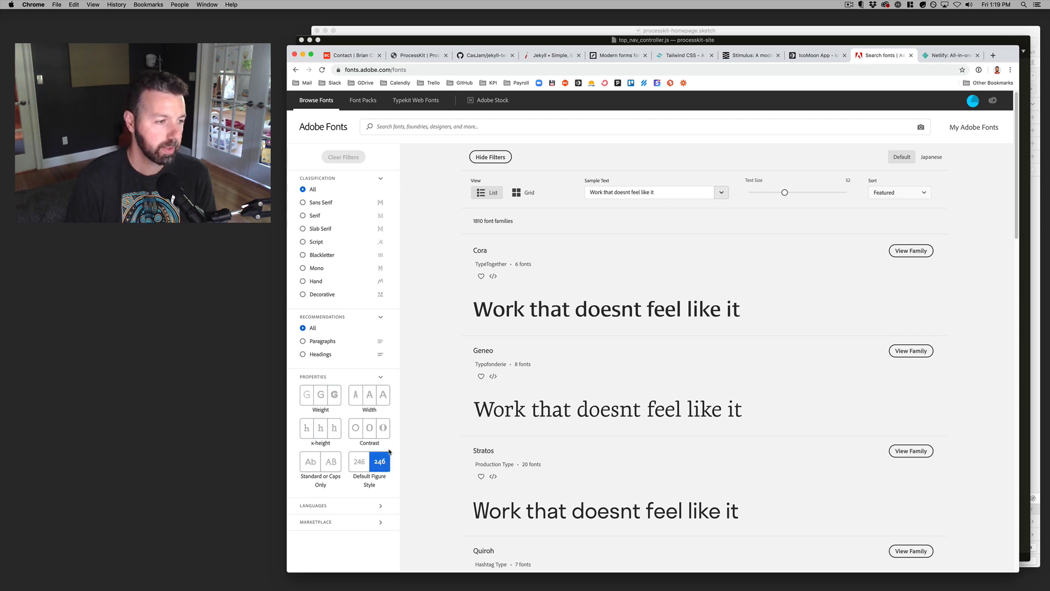
pyautogui.click(383, 395)
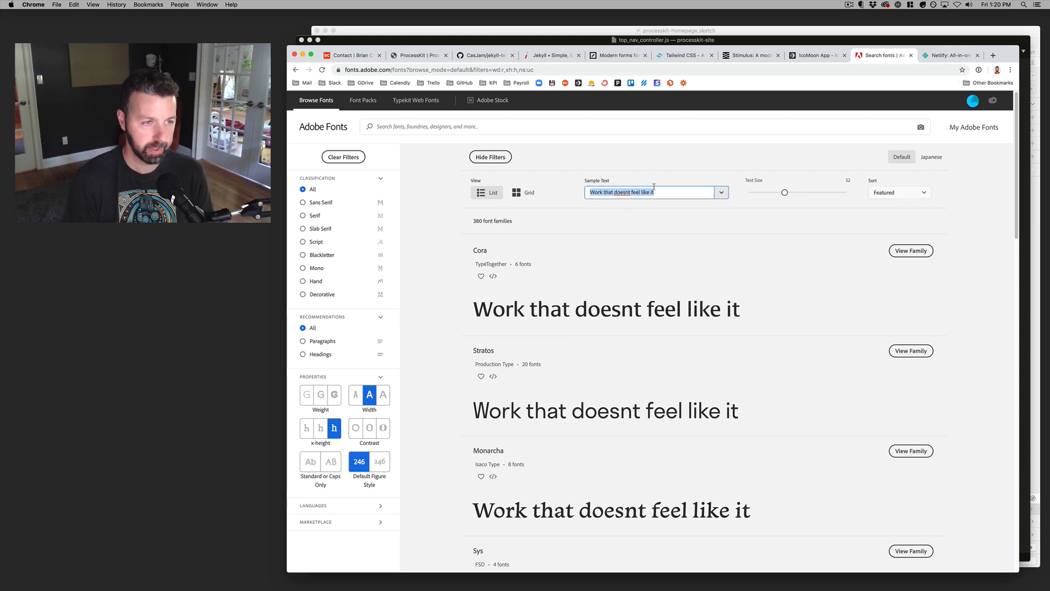
# Show the 'Work that doesn't feel like it.' personal homepage, then move to another tab.
pyautogui.click(354, 55)
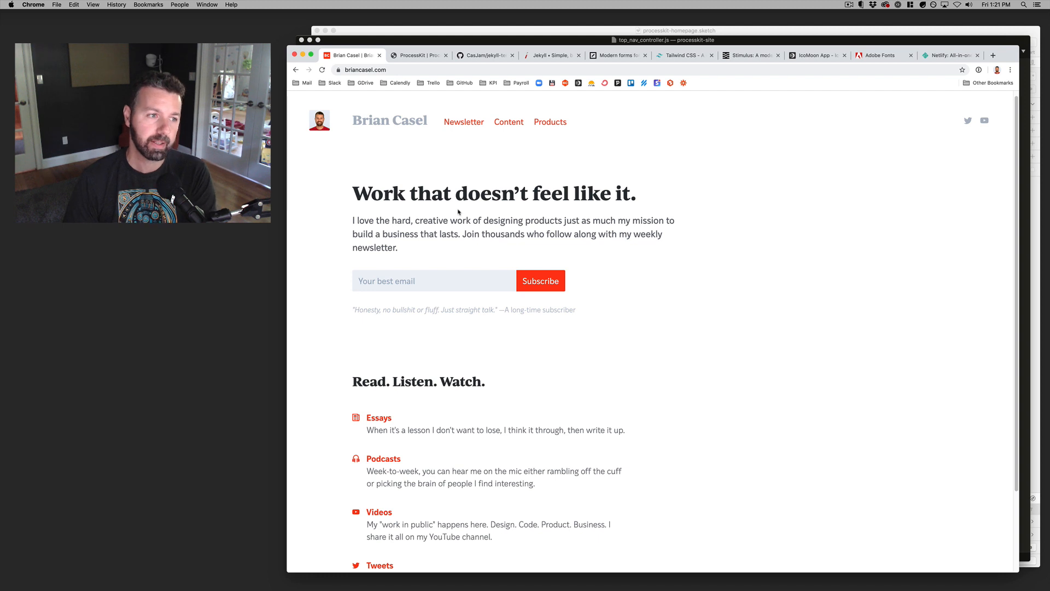
pyautogui.click(820, 55)
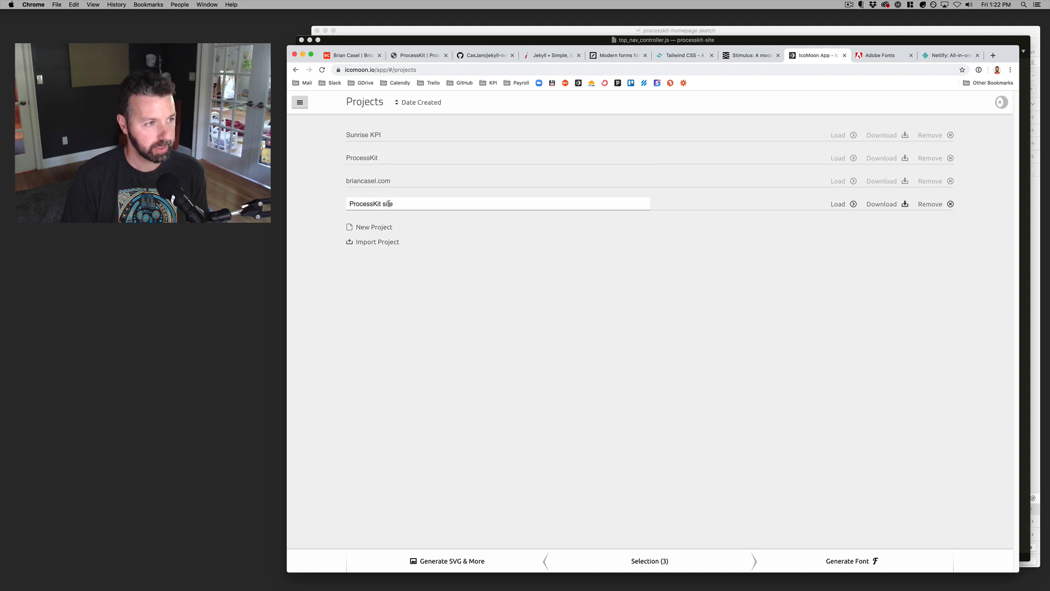
# Select the ProcessKit site project in IcoMoon's projects list.
pyautogui.click(838, 204)
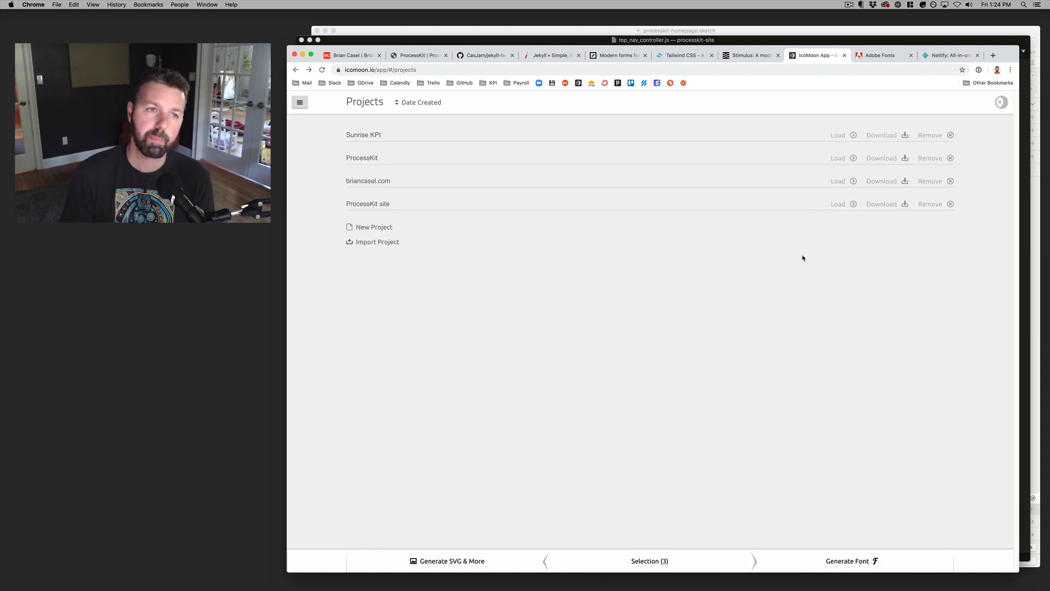
pyautogui.moveTo(864, 560)
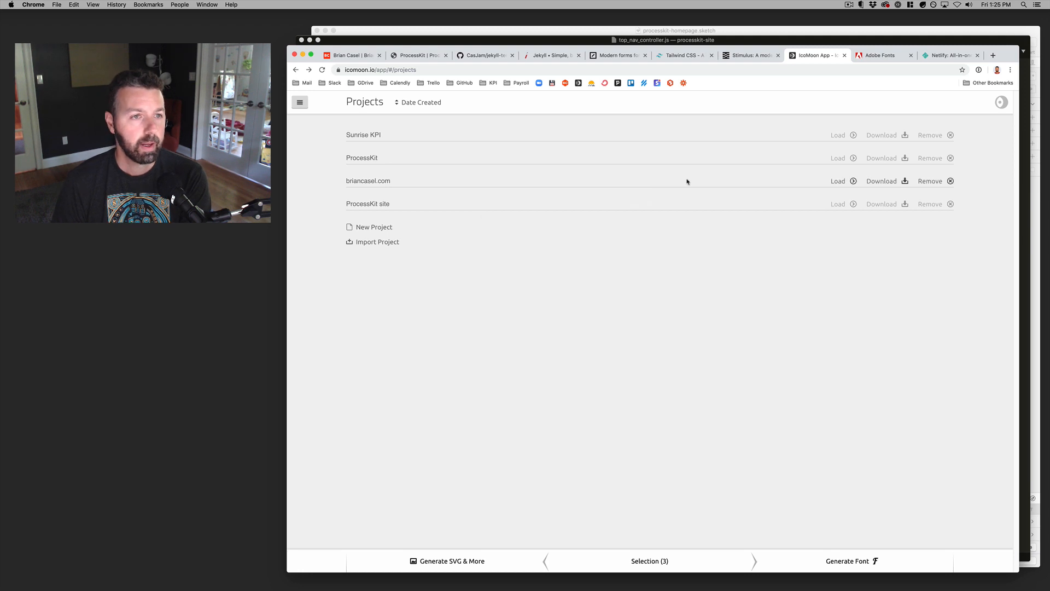
pyautogui.click(956, 55)
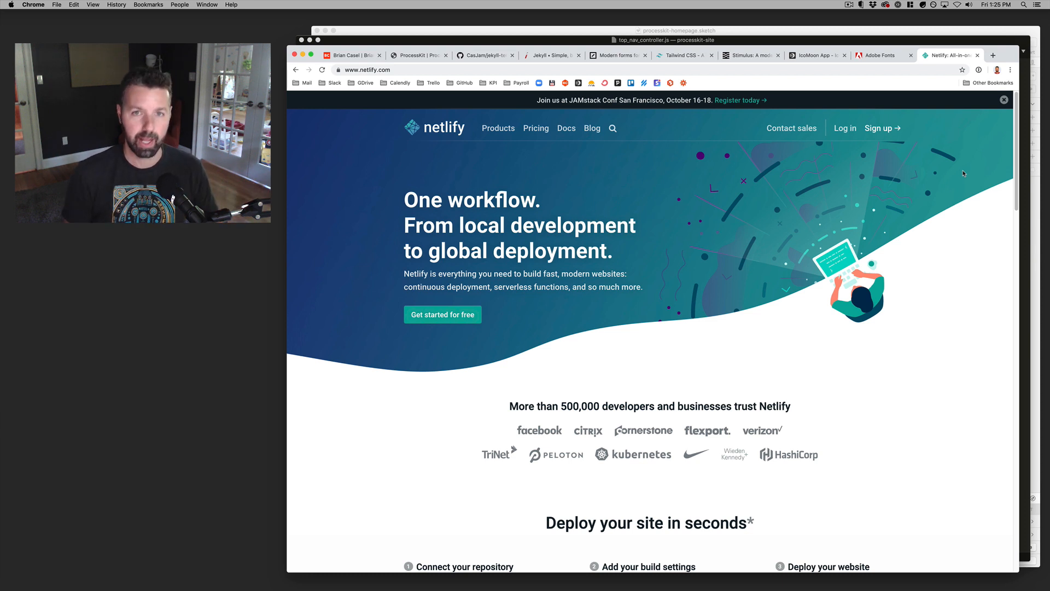